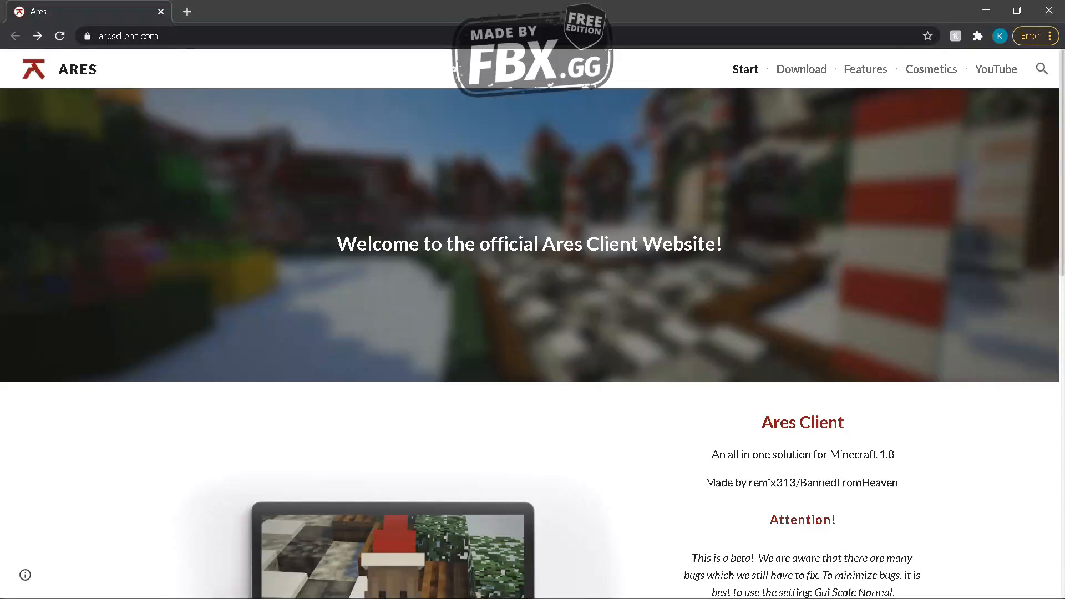
Scroll down the Ares home page to reach its Download button.
scroll("down", 3)
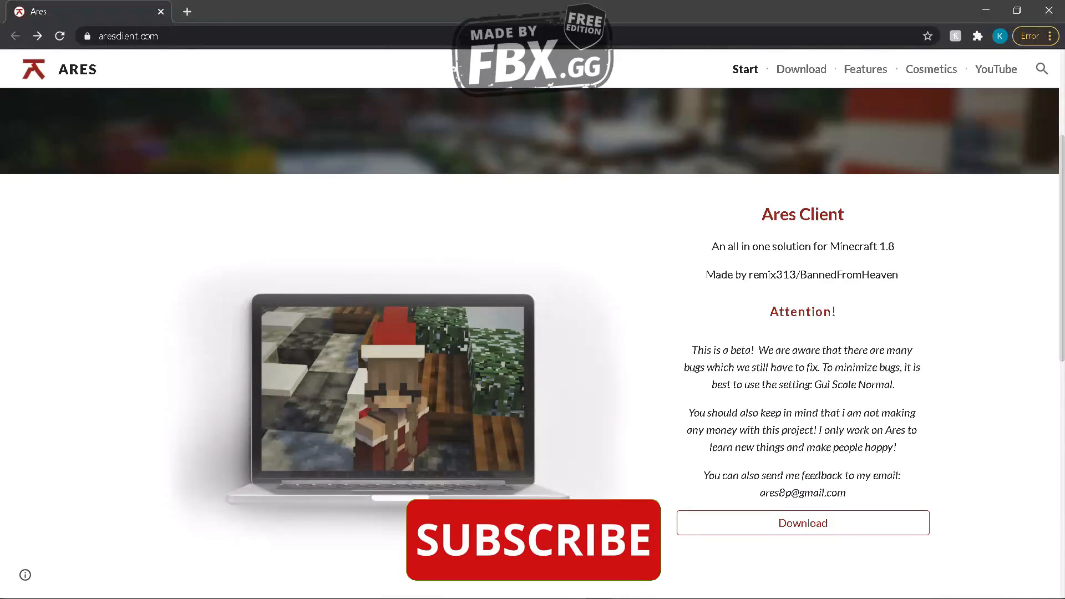
scroll("down", 3)
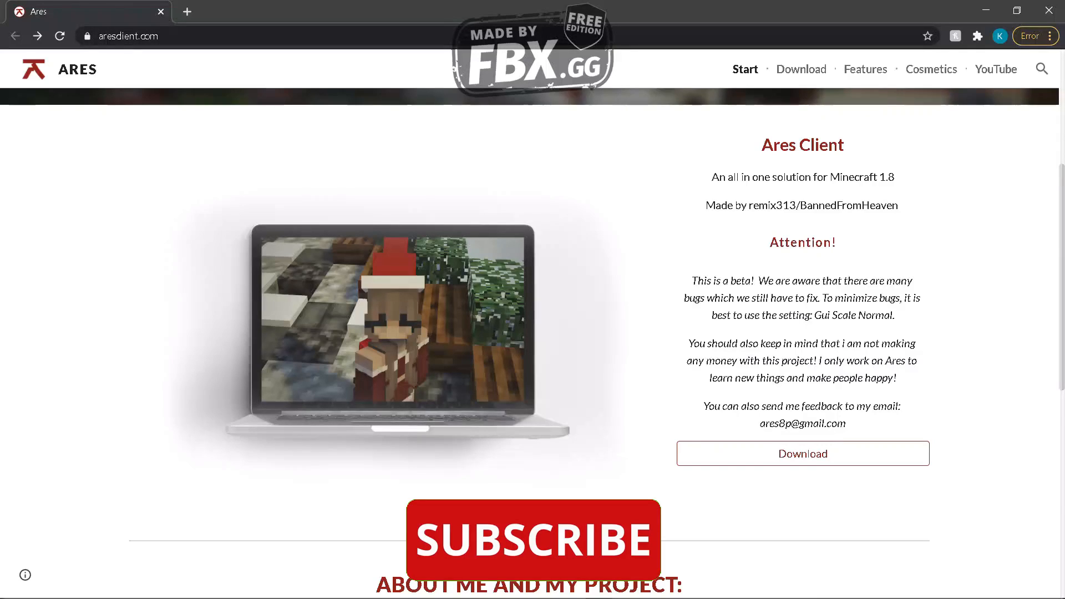
scroll("down", 3)
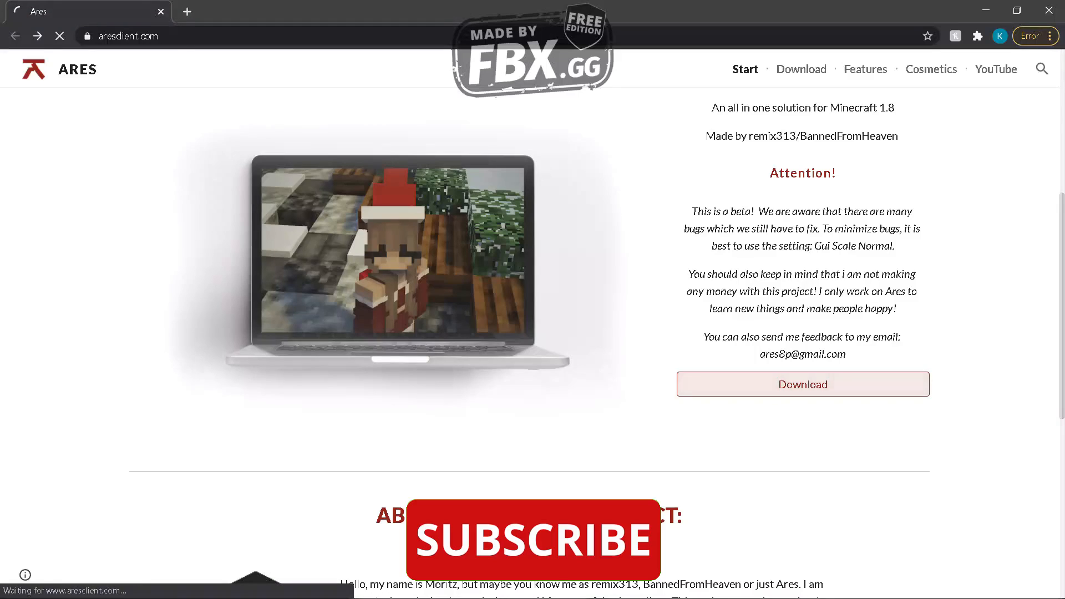
Reach the Download page and follow 'Download (still beta)' under NEW VERSION (FIXED) to MediaFire.
left_click(803, 384)
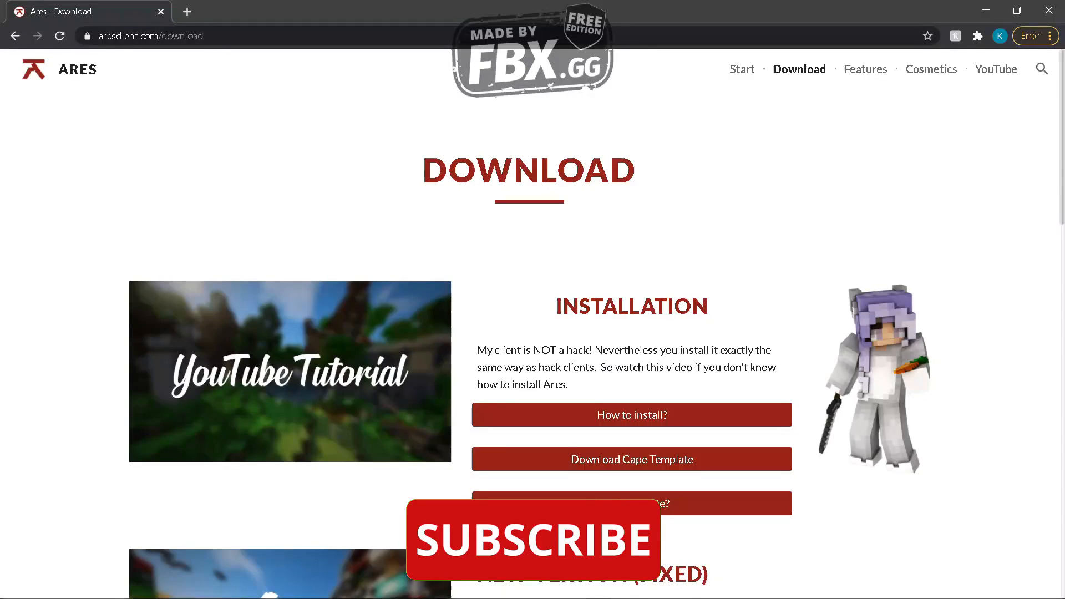
scroll("down", 3)
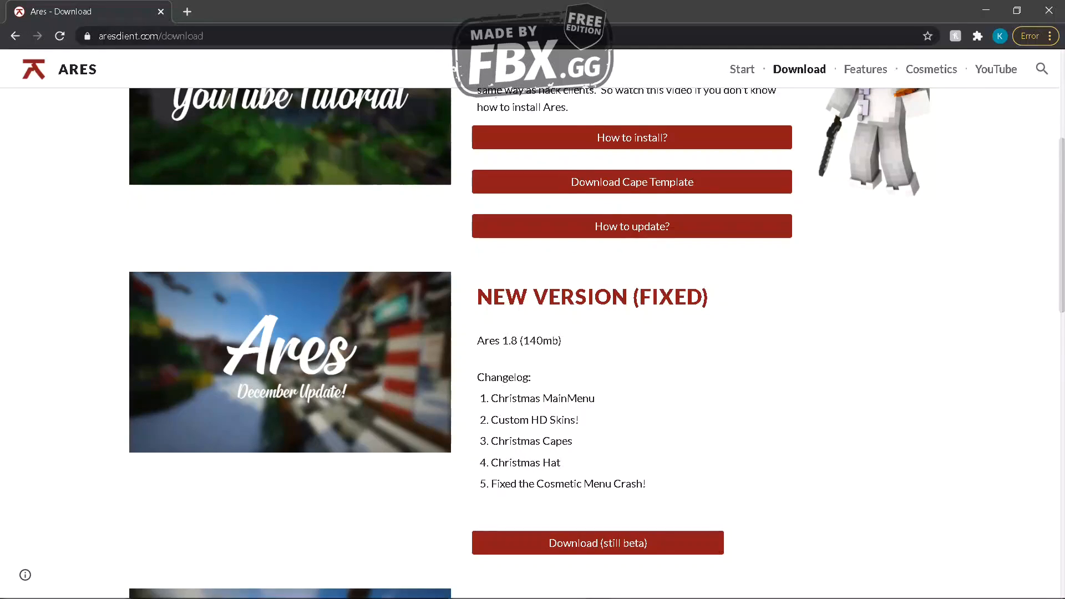
scroll("down", 3)
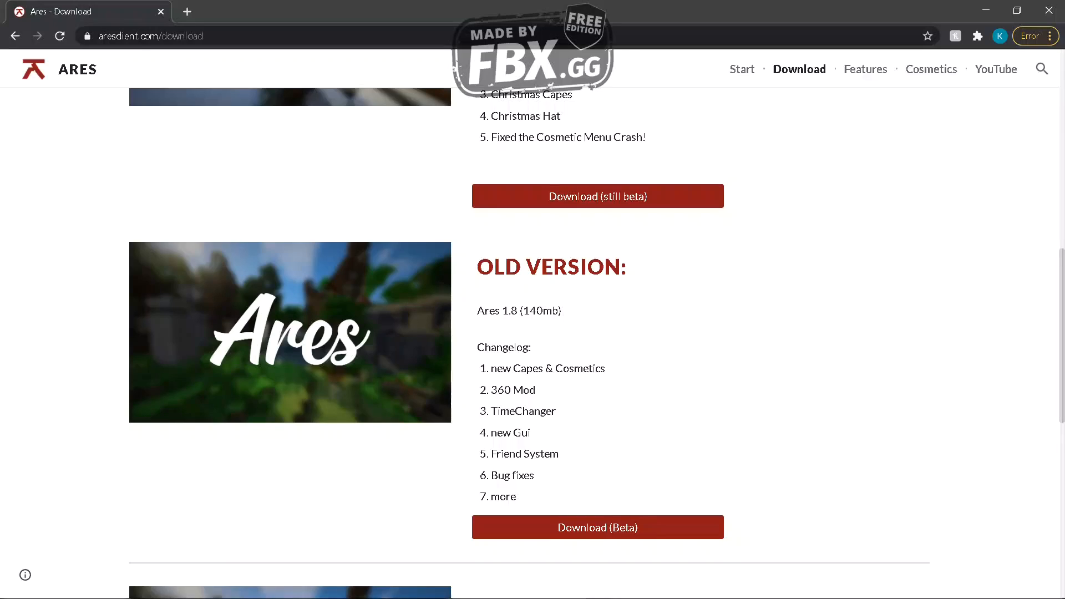
scroll("up", 3)
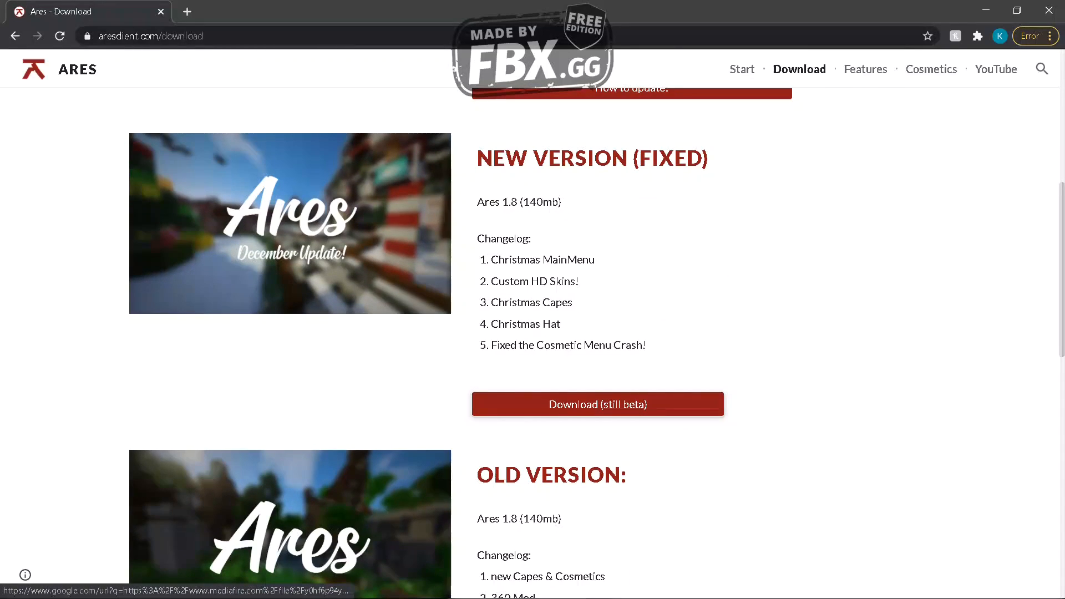
scroll("down", 3)
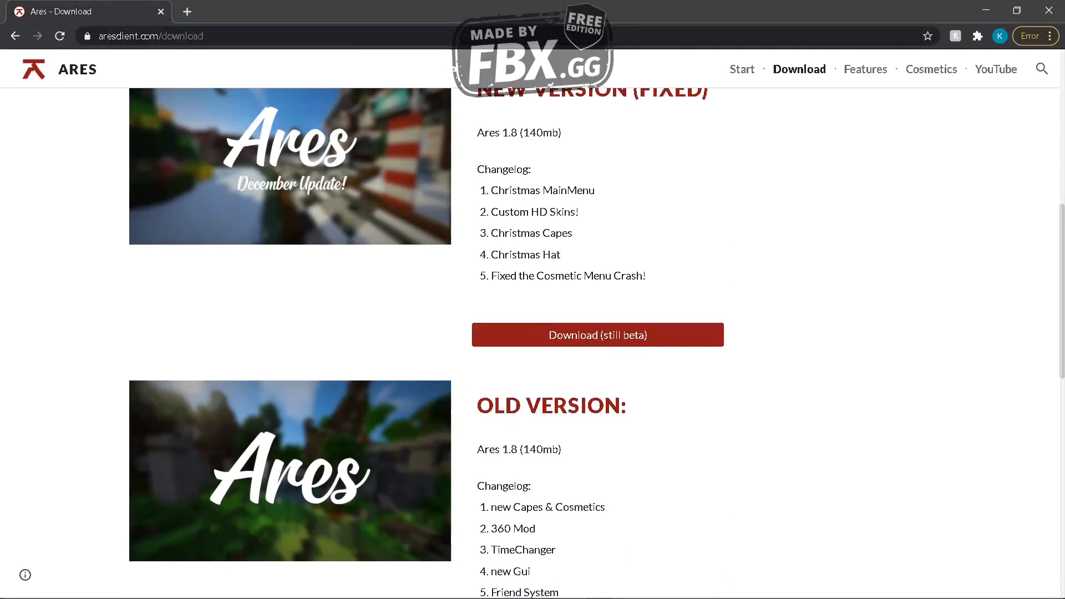
scroll("down", 3)
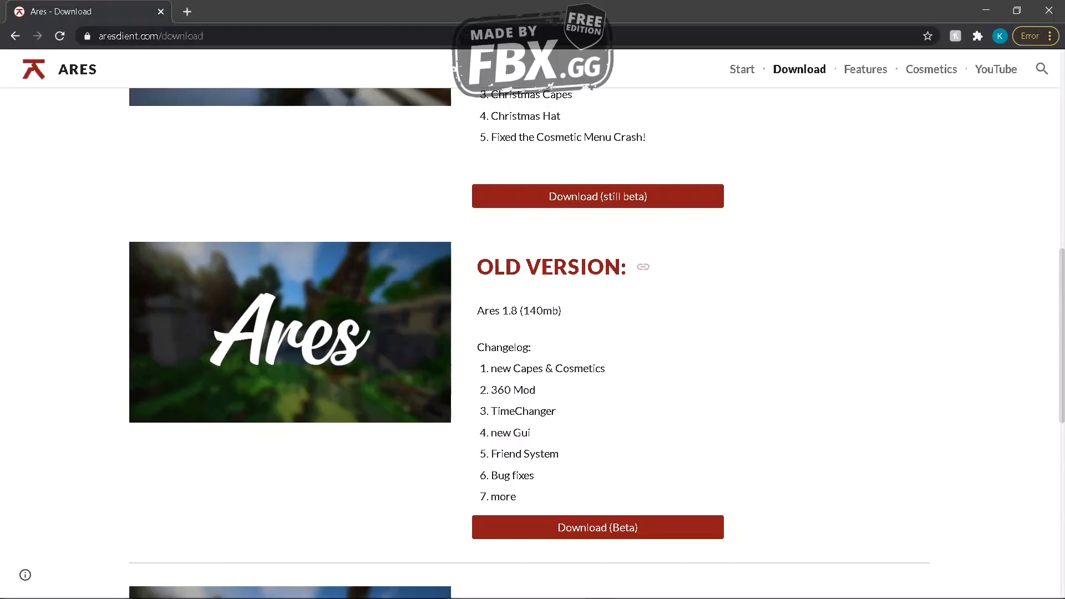
scroll("down", 3)
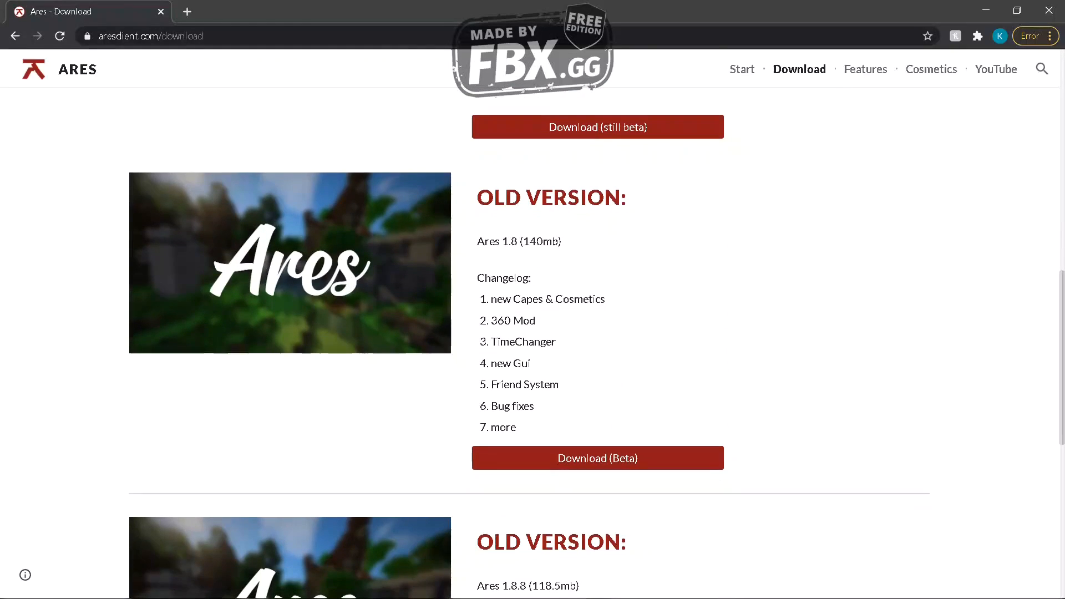
left_click(597, 127)
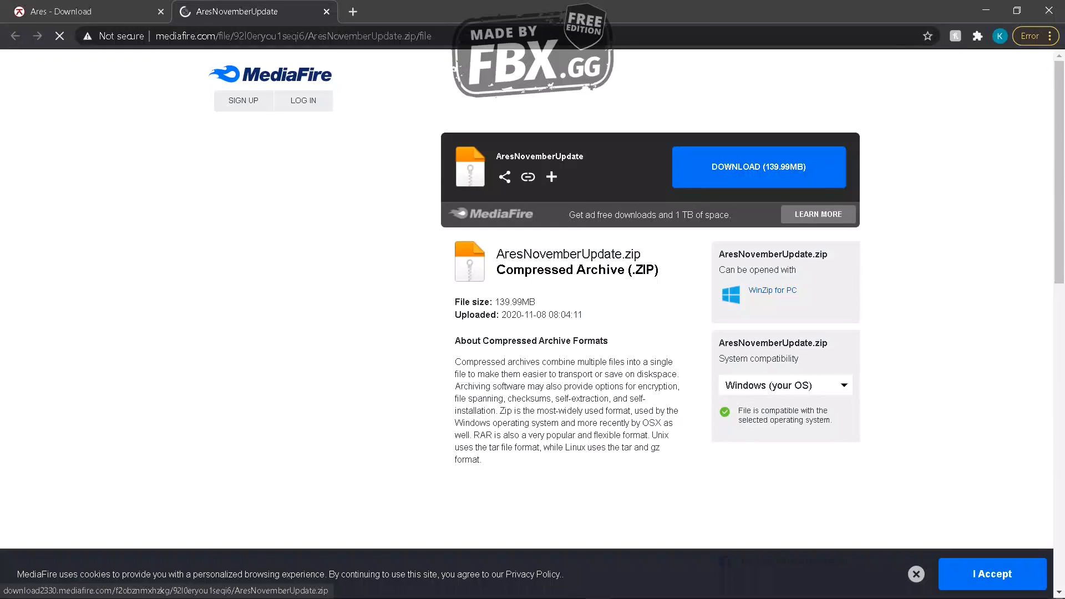
Start the 139.99 MB AresNovemberUpdate ZIP download from MediaFire into Downloads.
left_click(758, 167)
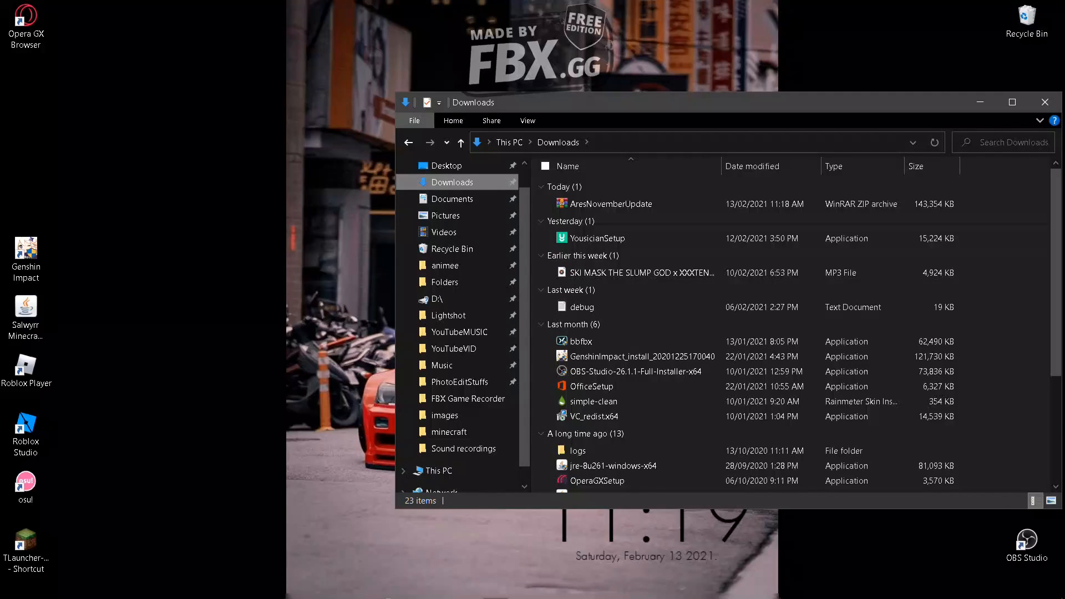
Move the AresNovemberUpdate ZIP to the desktop and extract it there into an Ares folder.
left_click(612, 204)
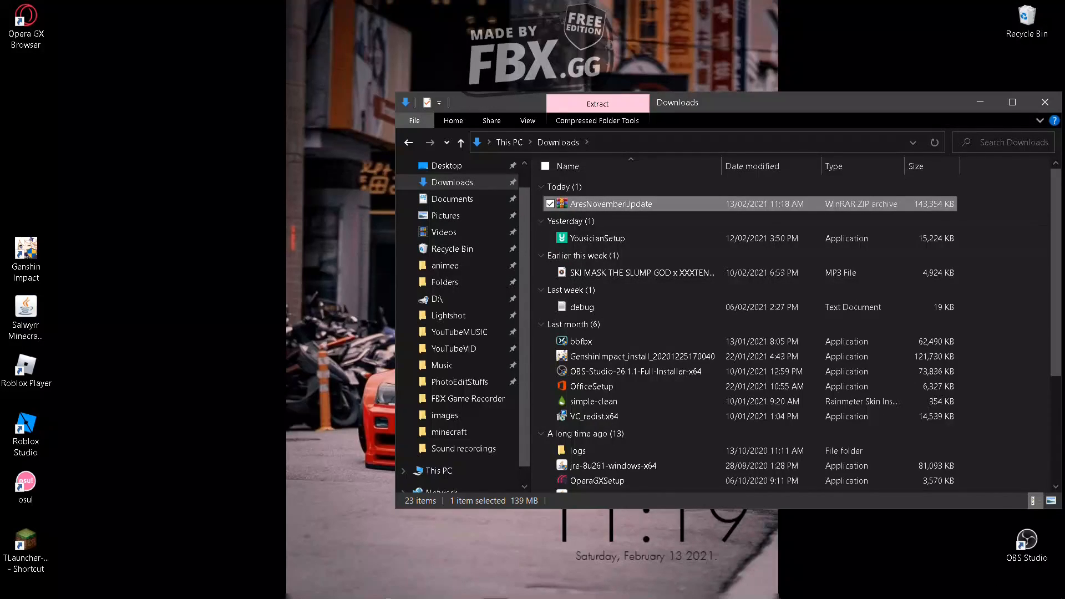
left_click_drag(612, 205, 211, 116)
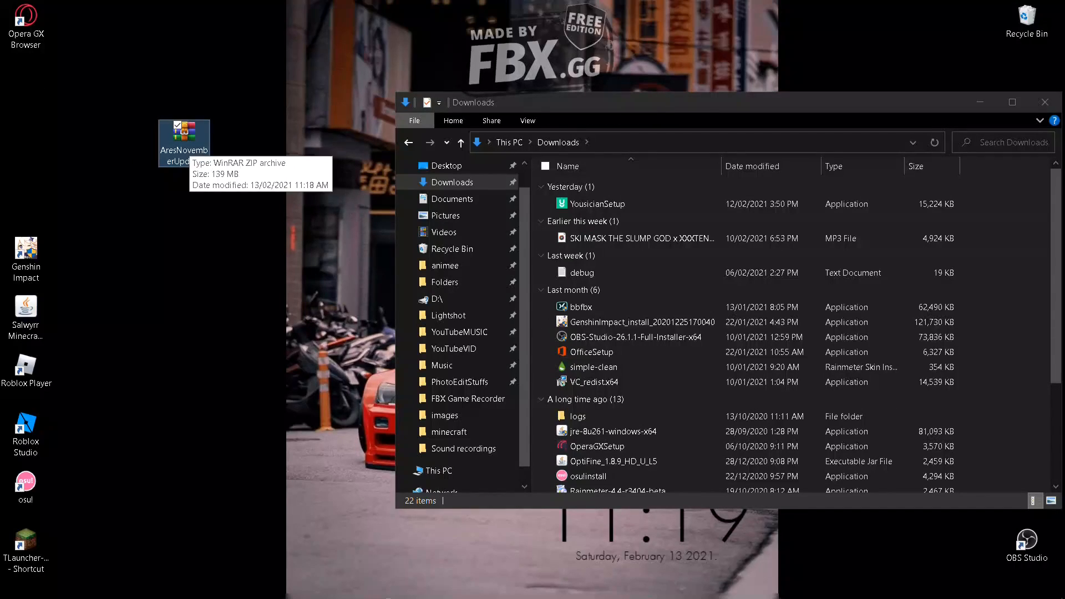
right_click(183, 140)
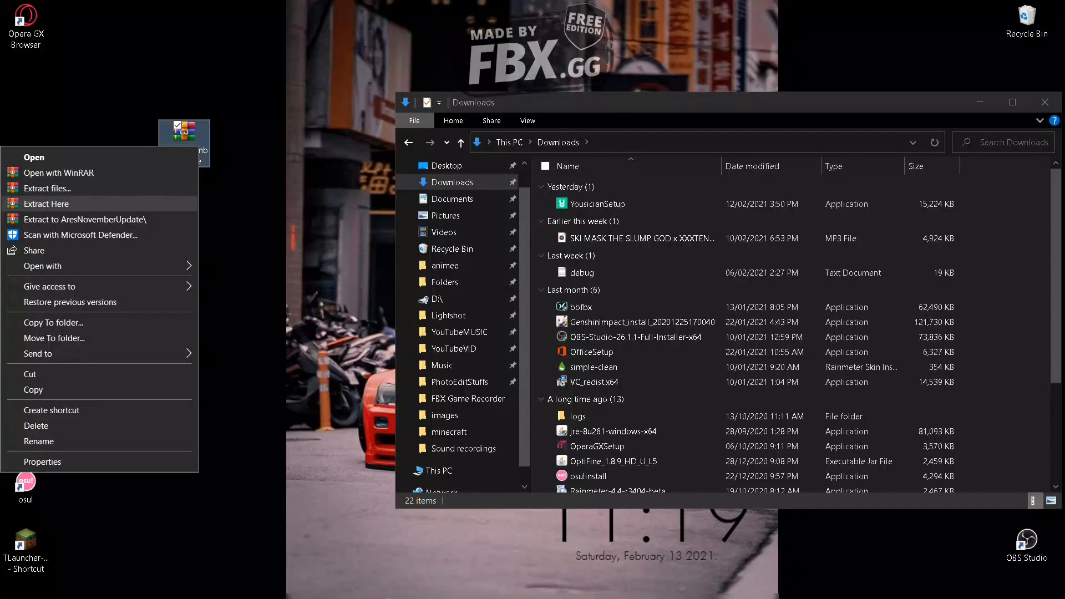
left_click(47, 204)
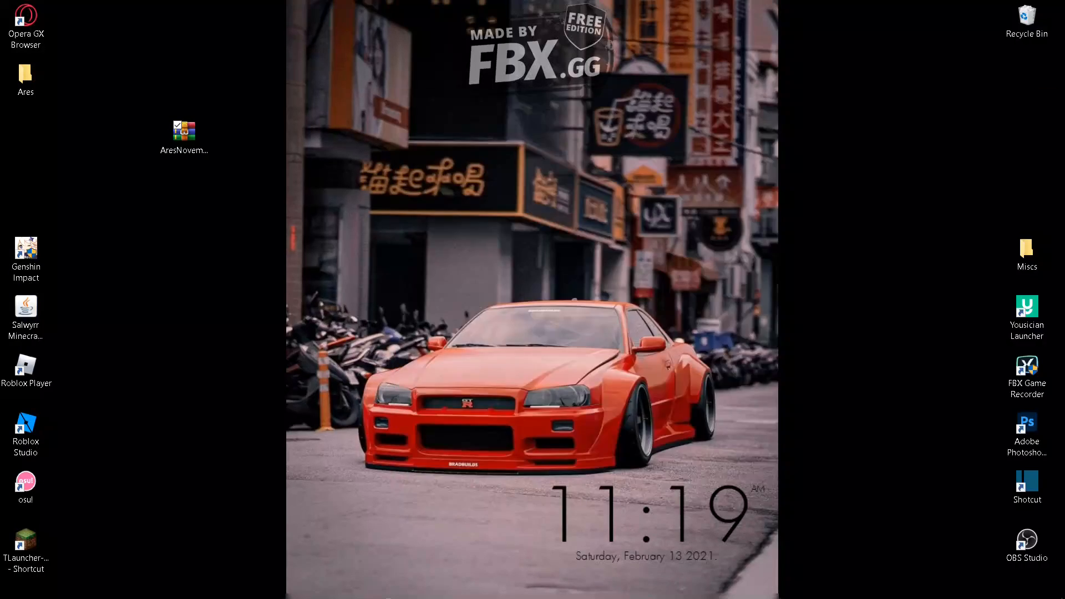
right_click(183, 132)
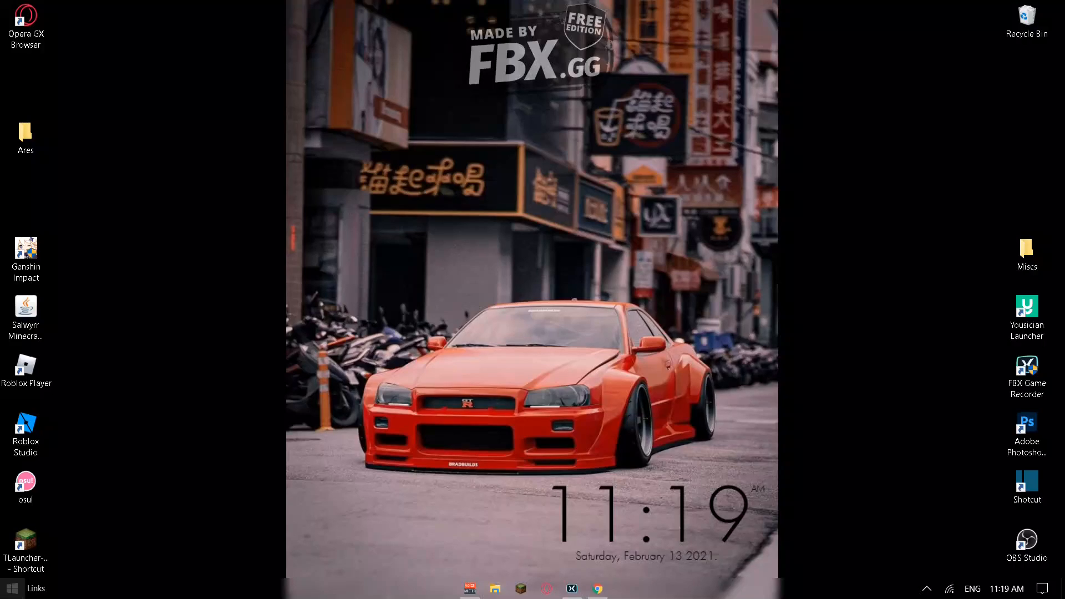
Use Run with %appdata% to reach the Roaming app-data folder.
left_click(10, 588)
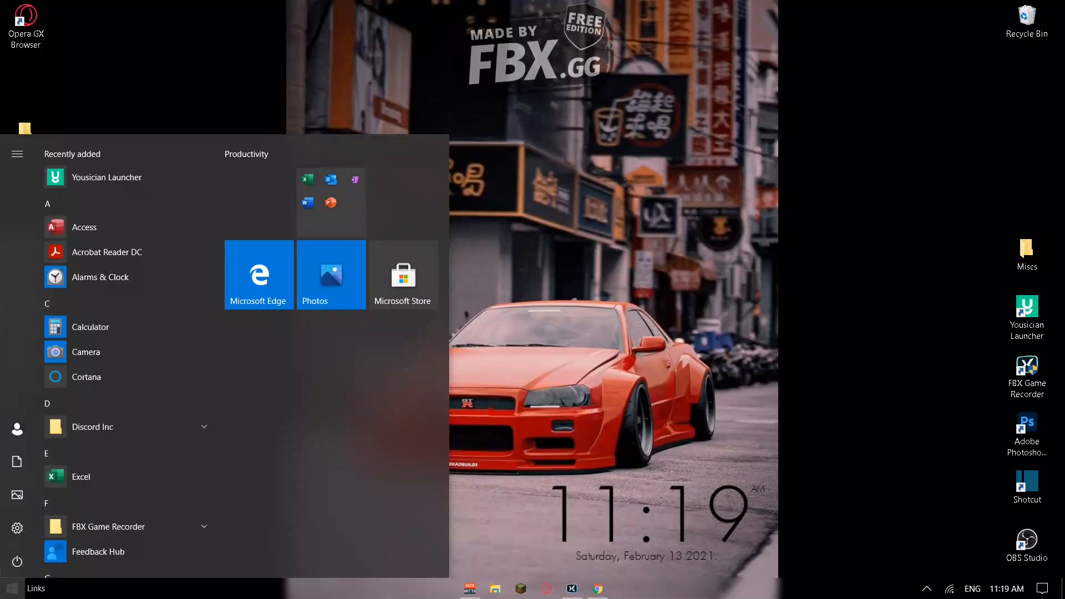
type("run")
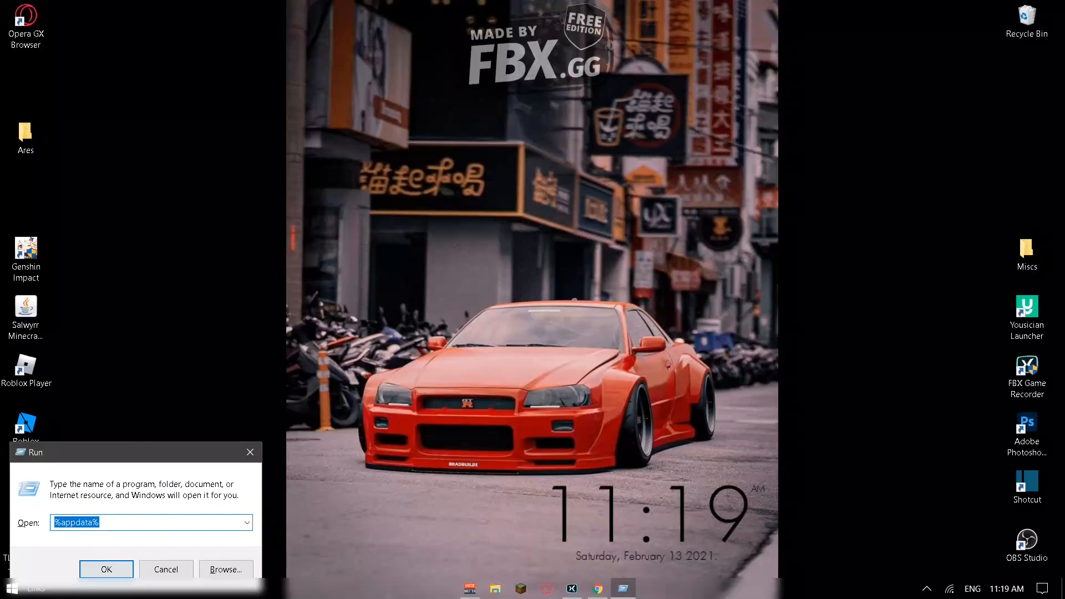
left_click(106, 570)
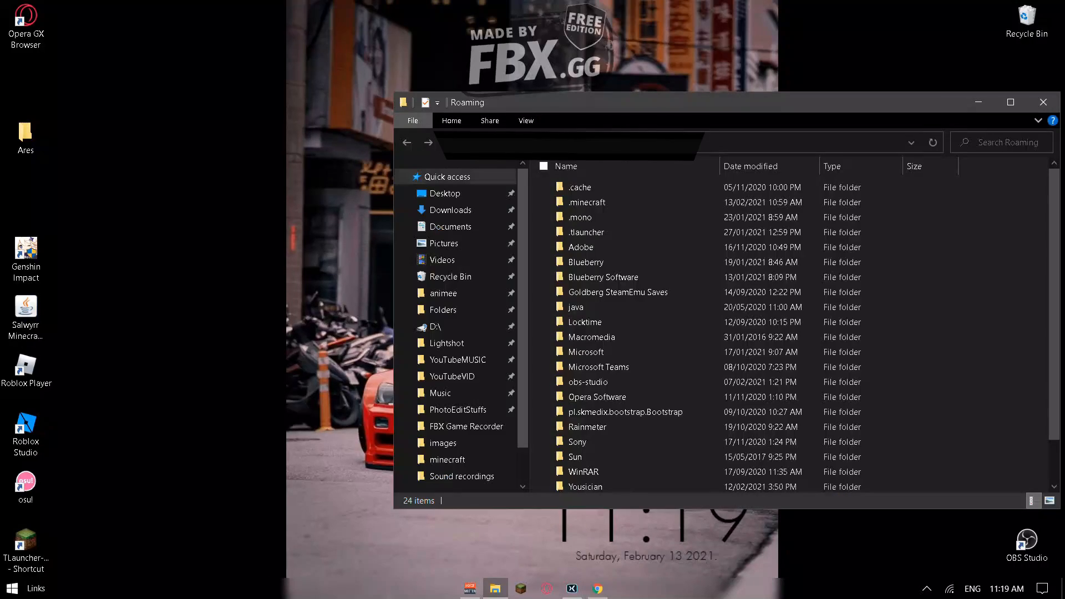
Go into .minecraft\versions and place the Ares folder there.
left_click(586, 202)
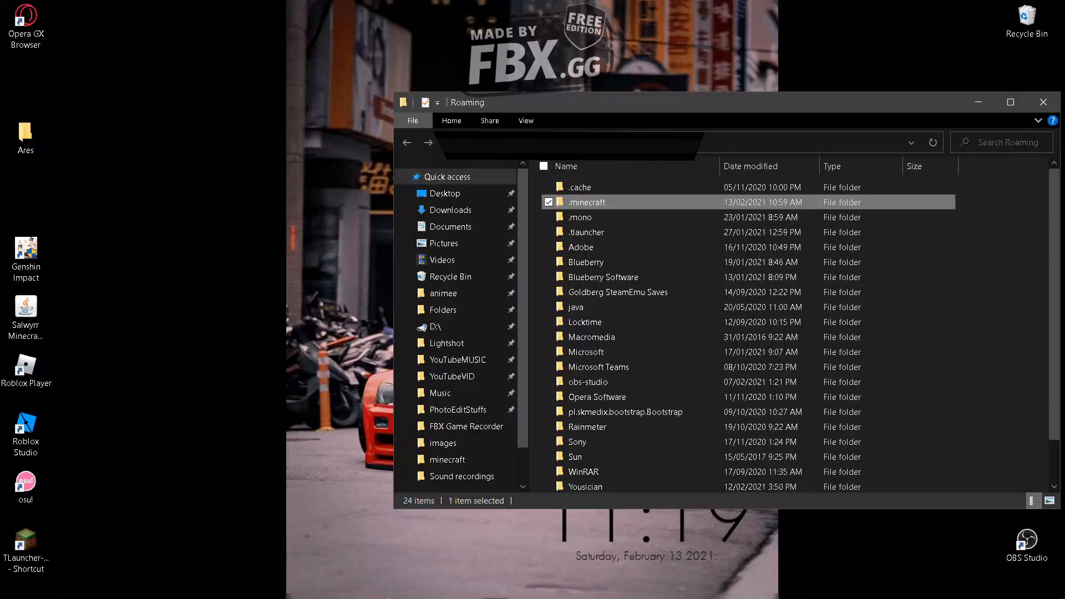
double_click(586, 202)
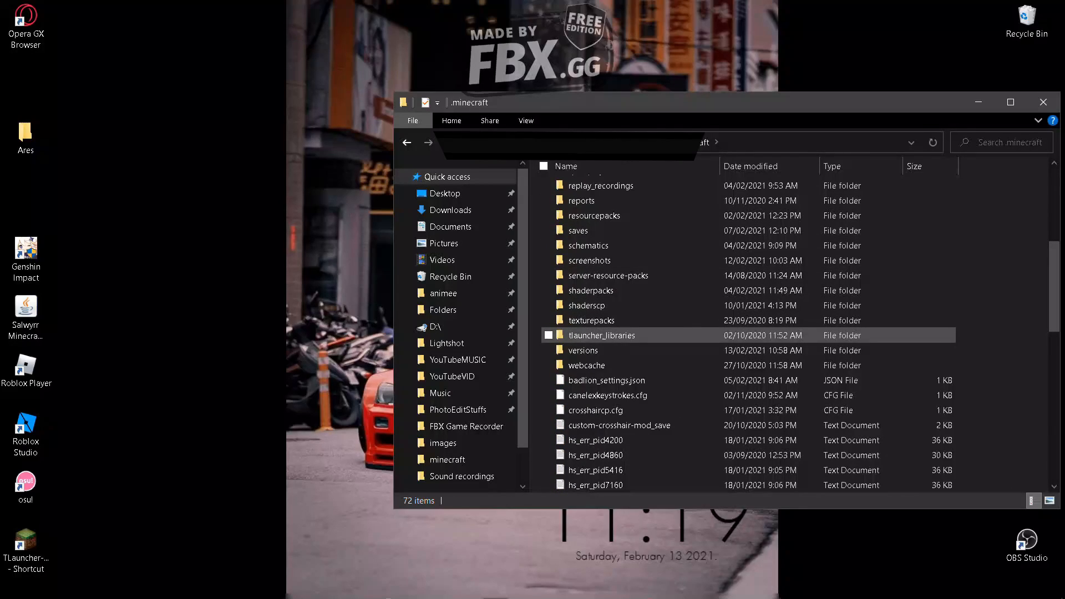
double_click(583, 349)
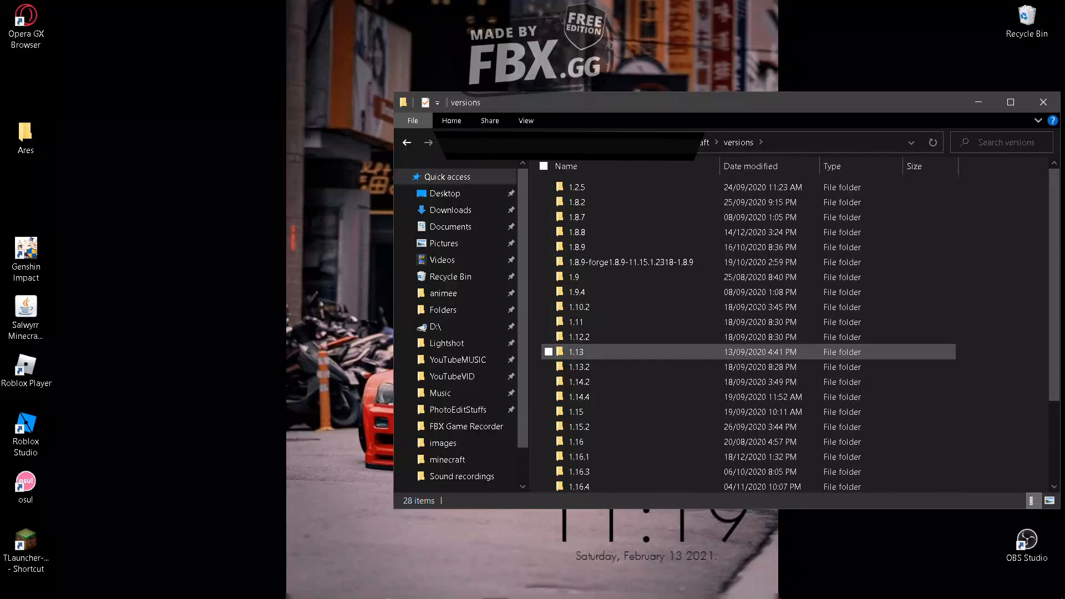
scroll("down", 3)
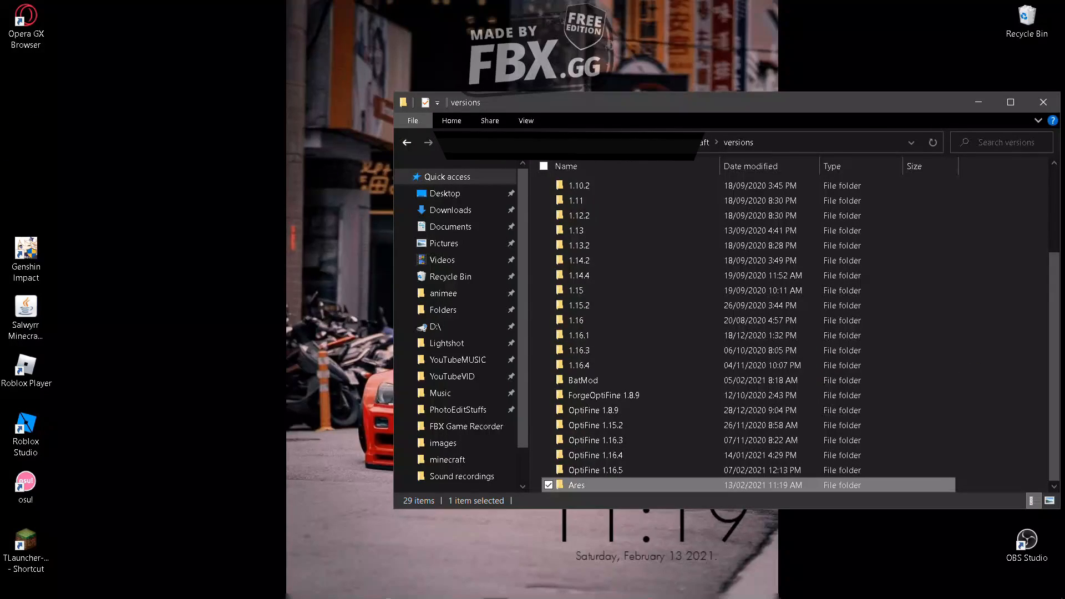
scroll("up", 3)
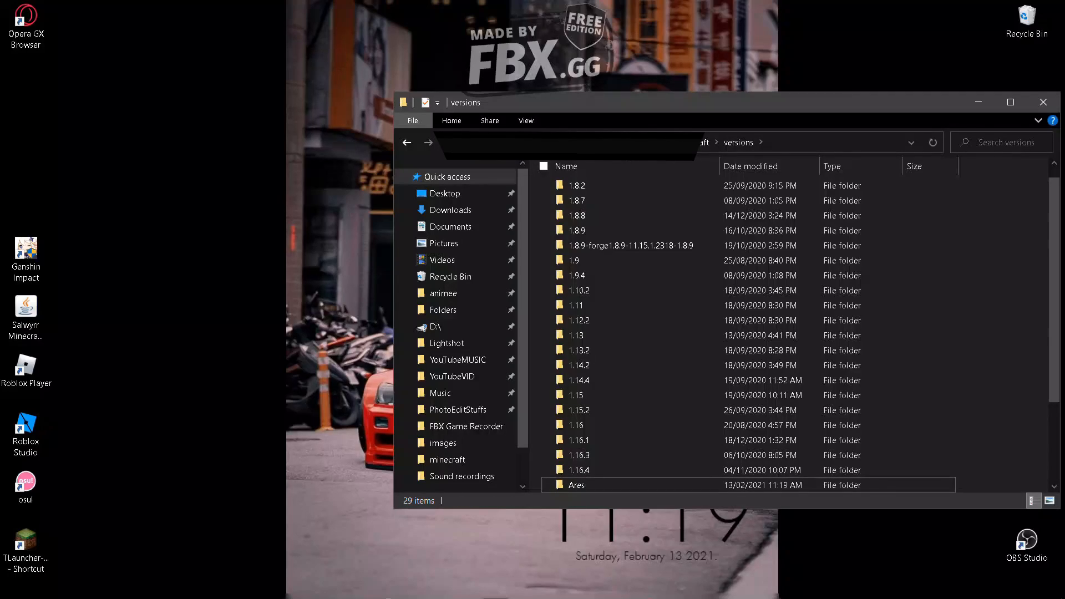
scroll("down", 3)
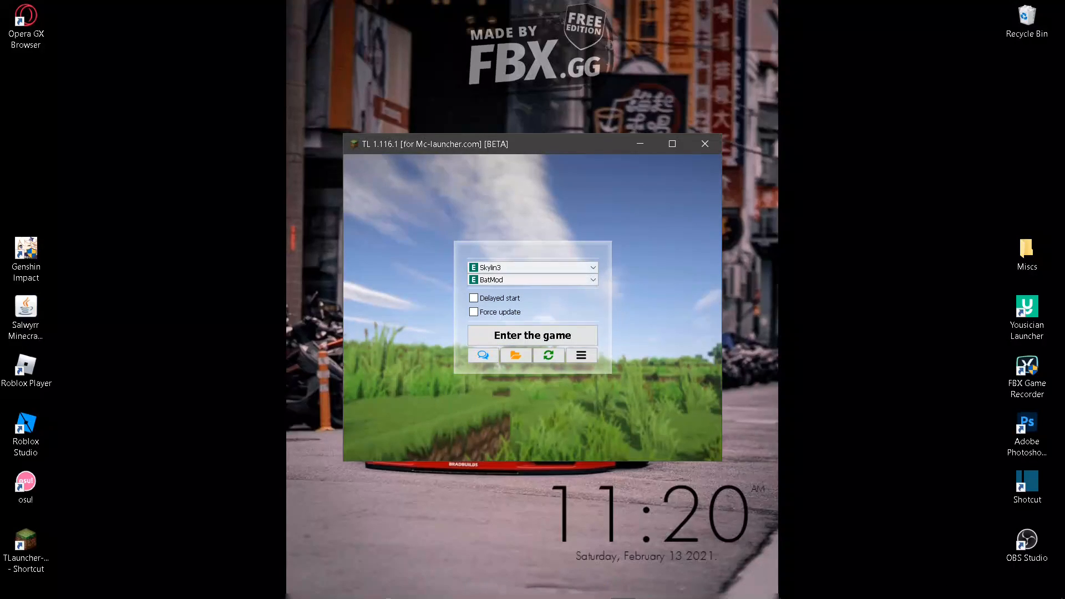
Choose Ares from TLauncher's version list as the game version to launch.
left_click(587, 280)
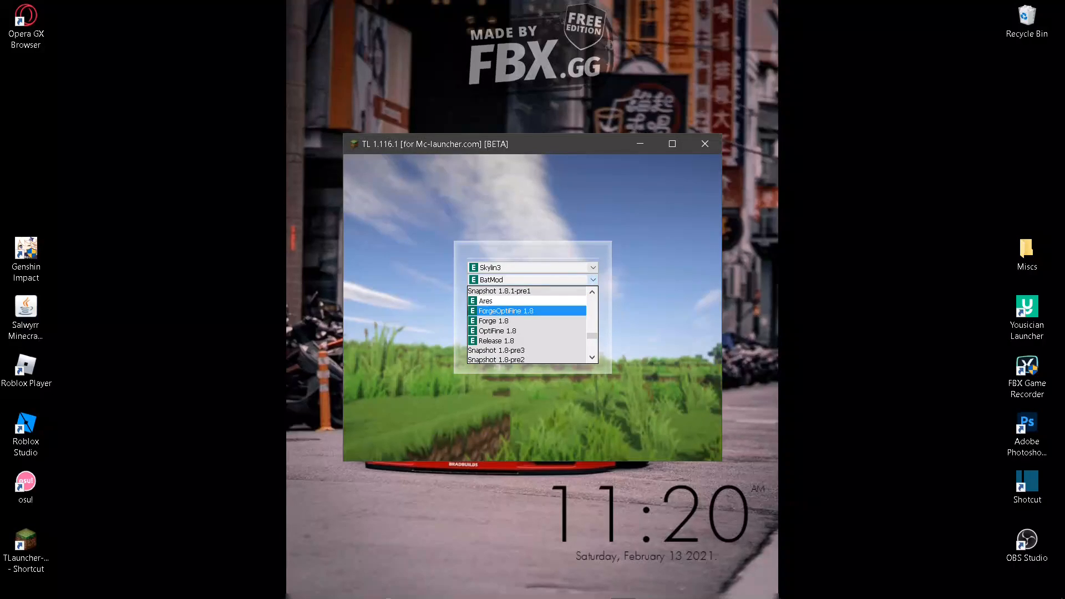
left_click(499, 291)
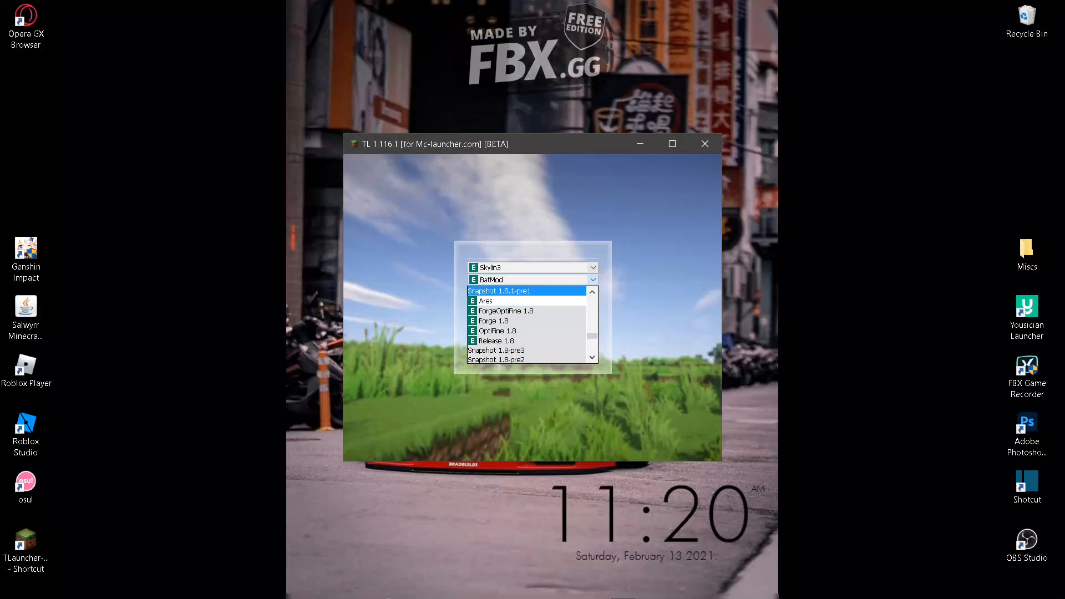
left_click(486, 301)
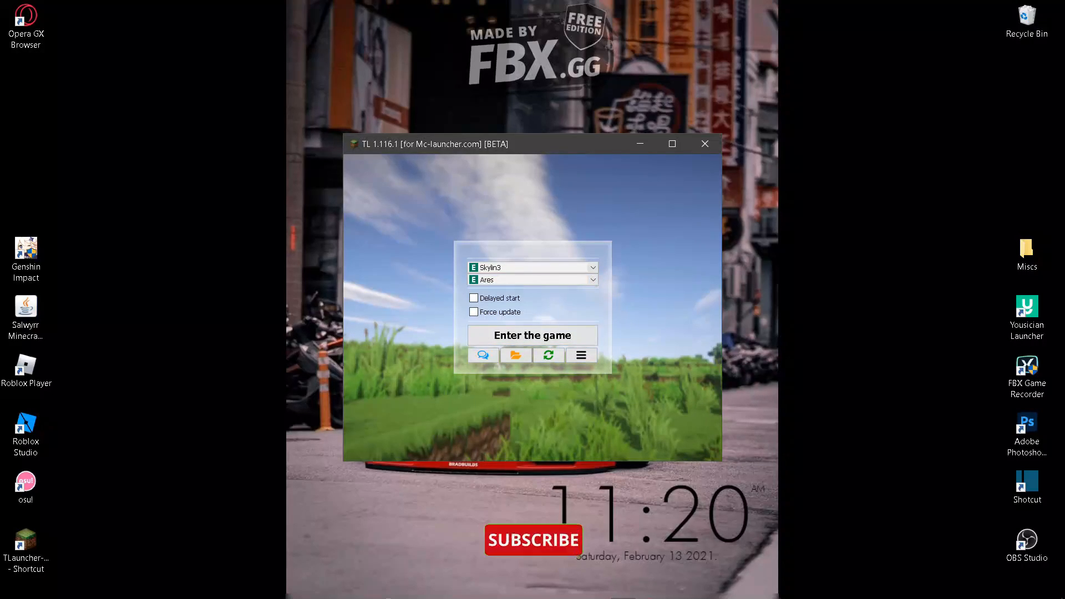